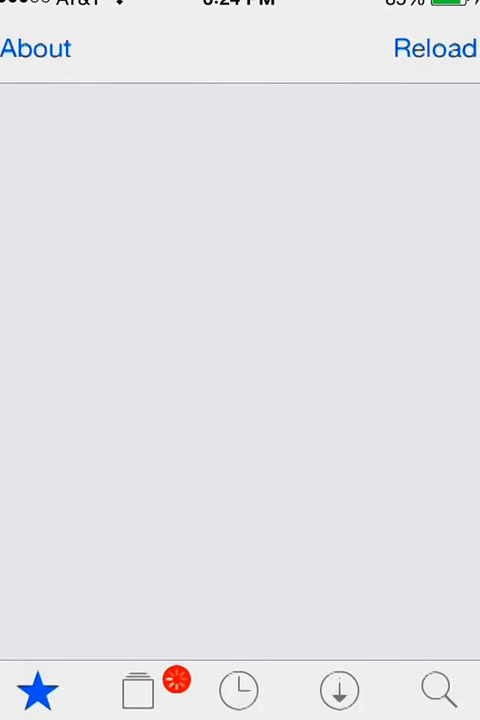
Show Cydia's Sources list with repositories such as BigBoss and ModMyi
left_click(434, 48)
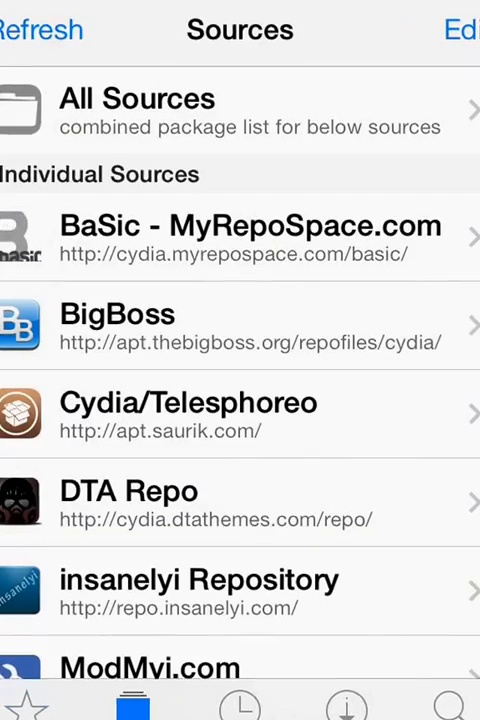
left_click(455, 28)
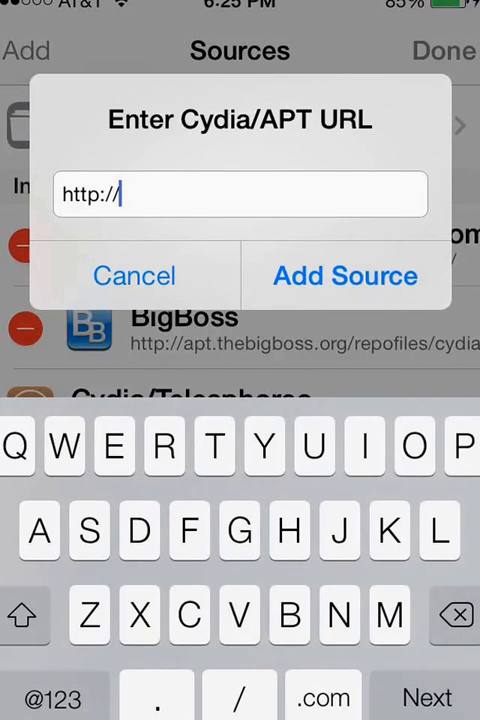
type("repo.insane")
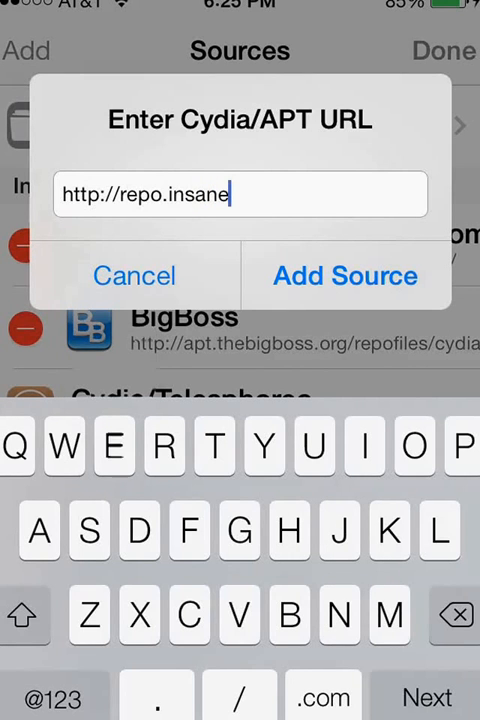
type("lyi")
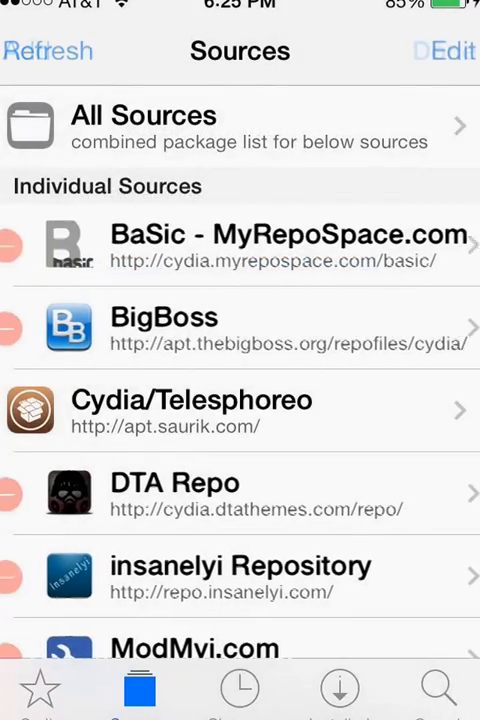
scroll("down", 3)
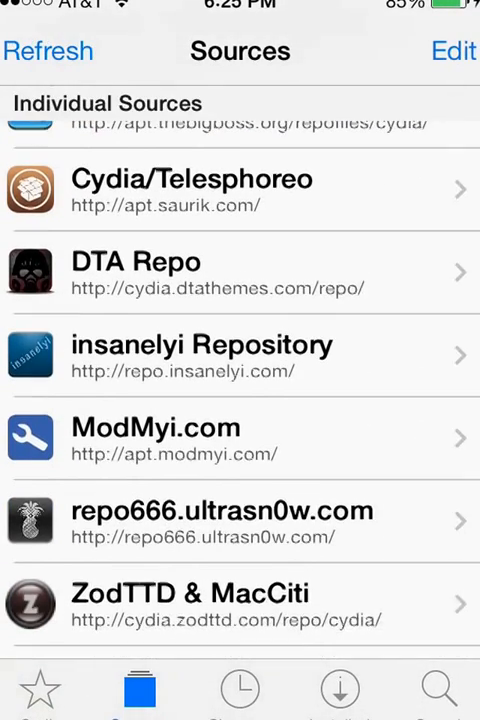
scroll("up", 3)
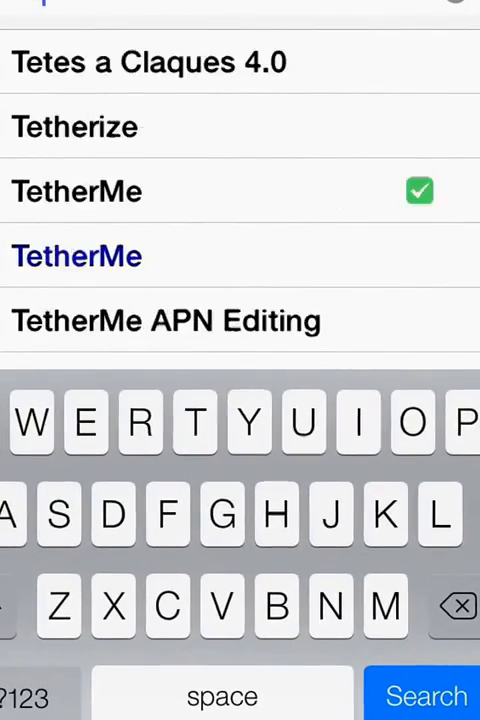
Scroll through the TetherMe 3.0-3 package details page
scroll("up", 3)
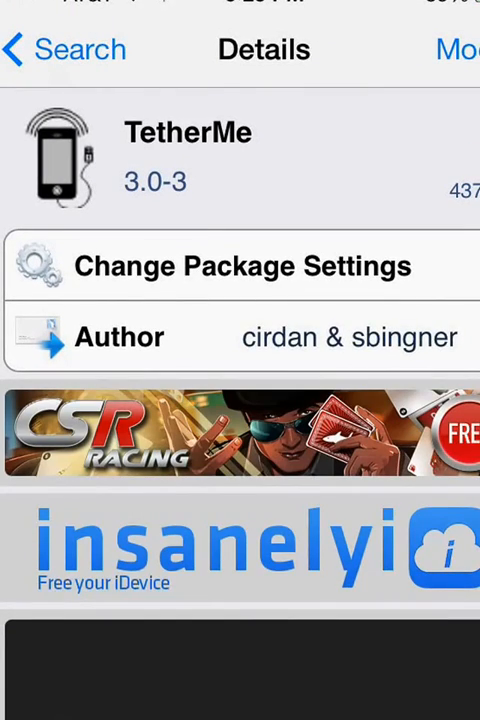
scroll("up", 3)
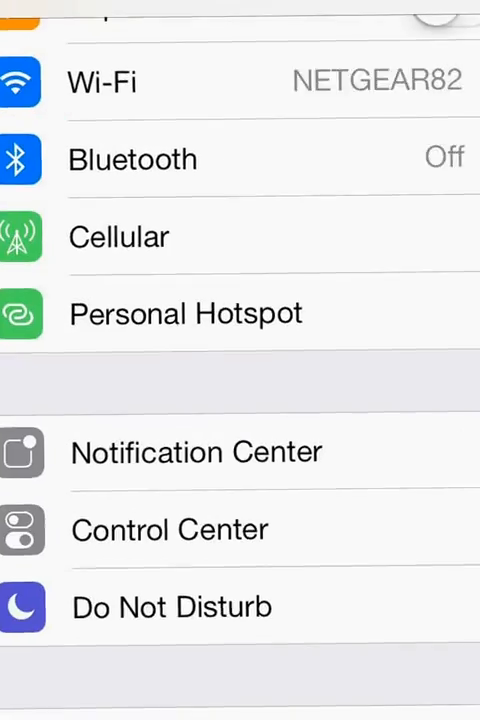
Scroll down Settings to TetherMe and switch Personal Hotspot on
scroll("down", 3)
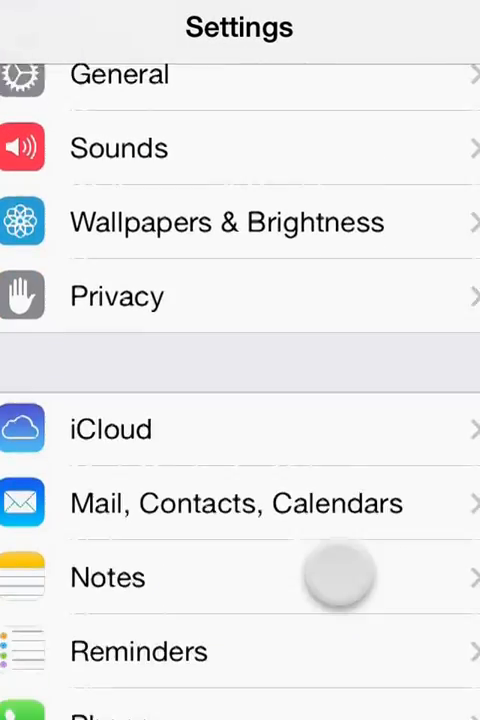
scroll("down", 3)
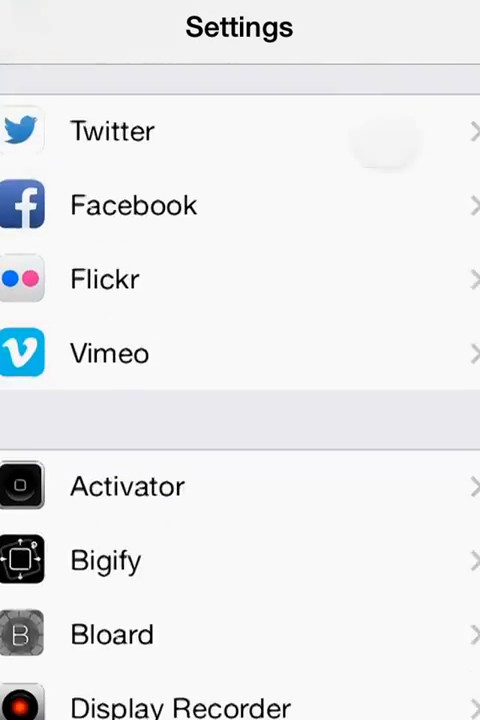
scroll("down", 3)
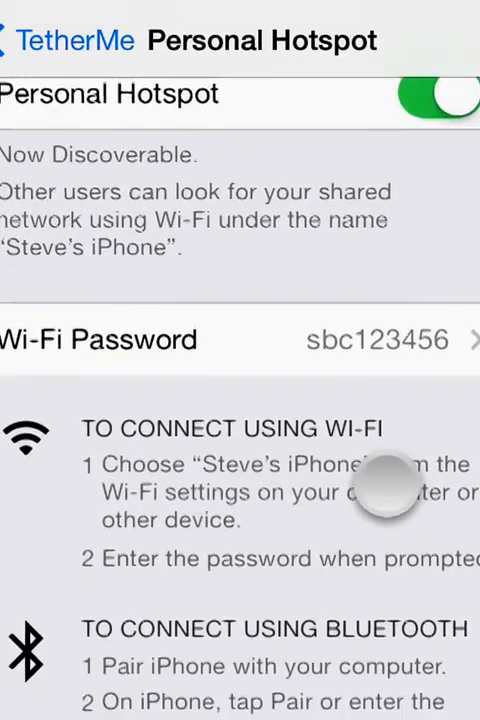
Scroll through the Personal Hotspot connection instructions, then exit Settings with Home
scroll("up", 3)
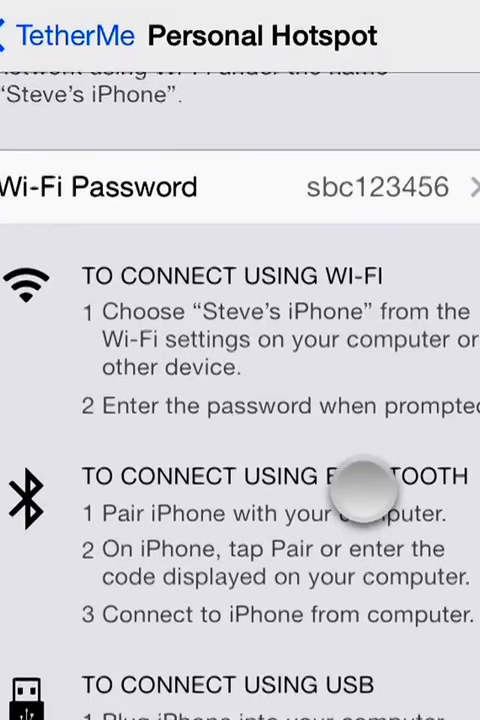
scroll("up", 3)
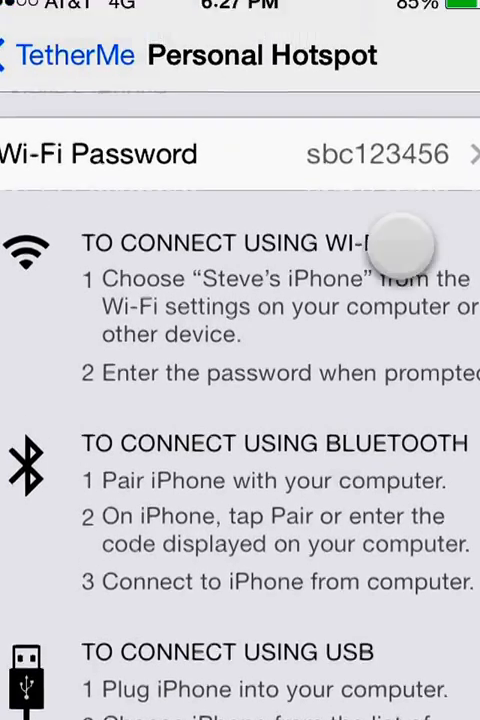
scroll("down", 3)
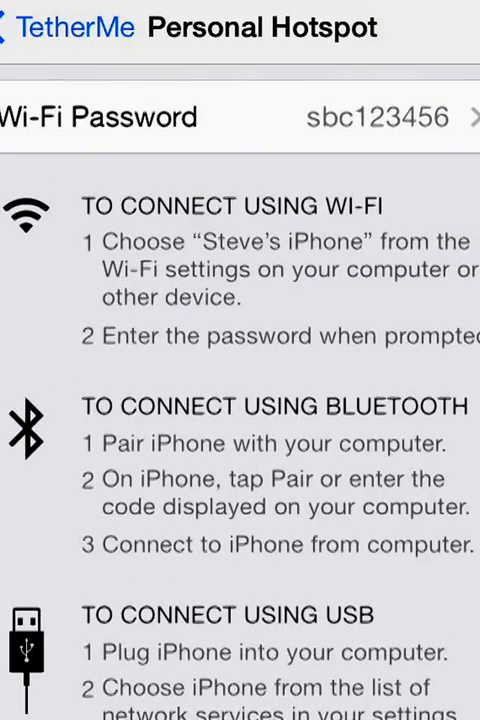
scroll("up", 3)
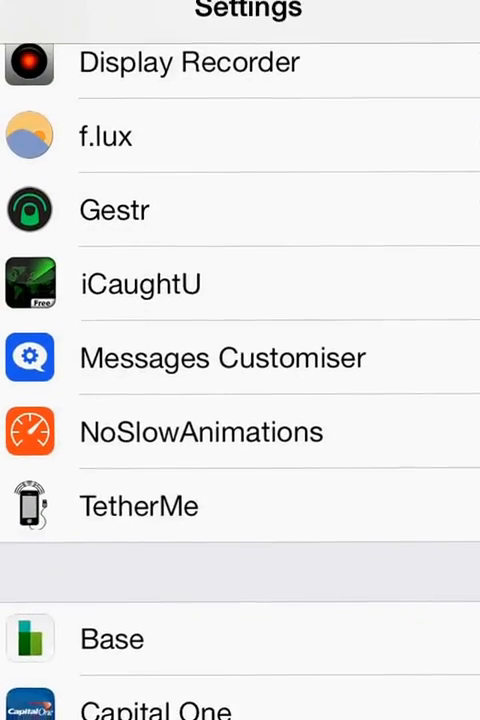
key("home")
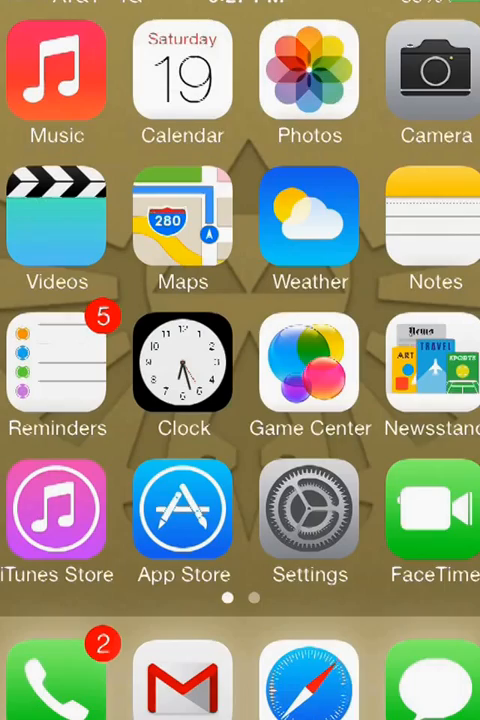